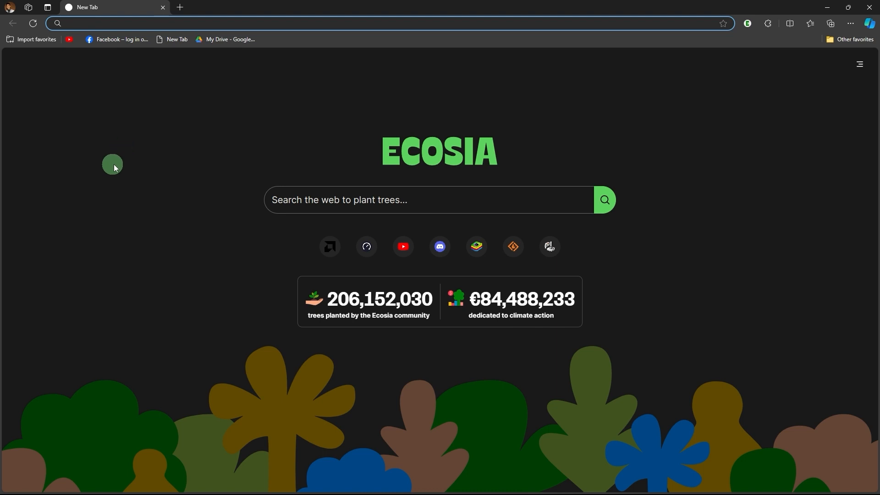
pyautogui.moveTo(161, 129)
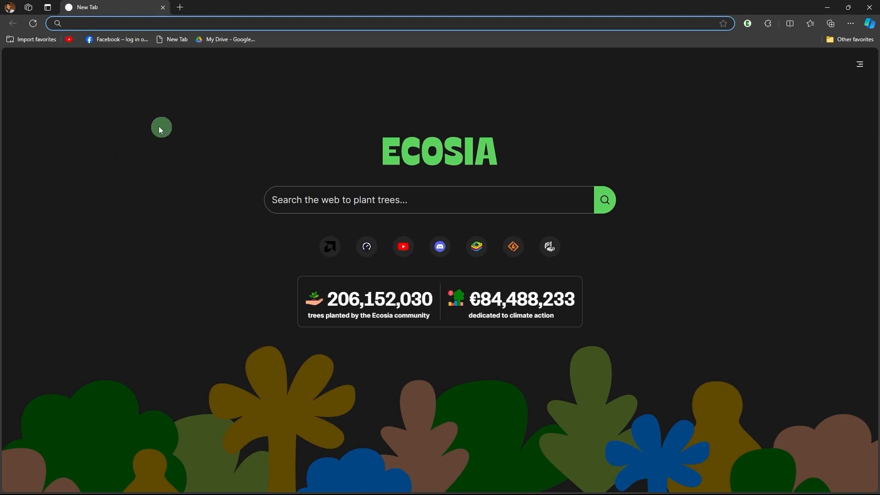
pyautogui.moveTo(241, 167)
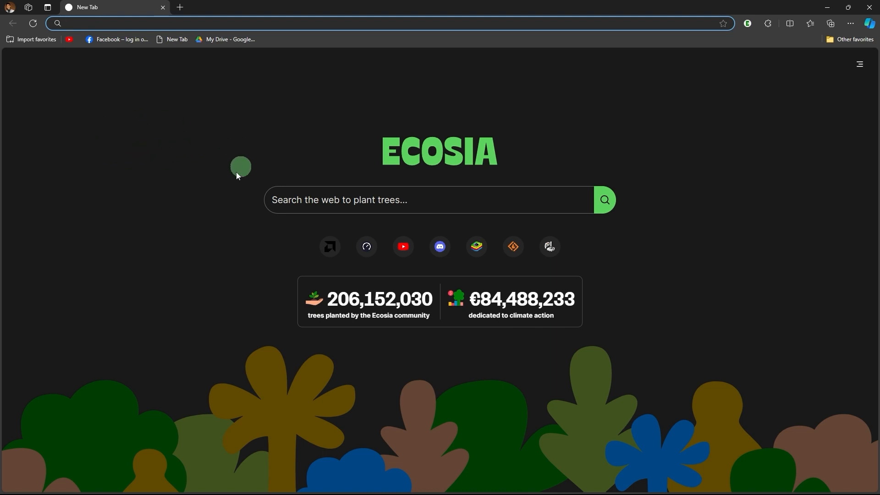
pyautogui.moveTo(77, 170)
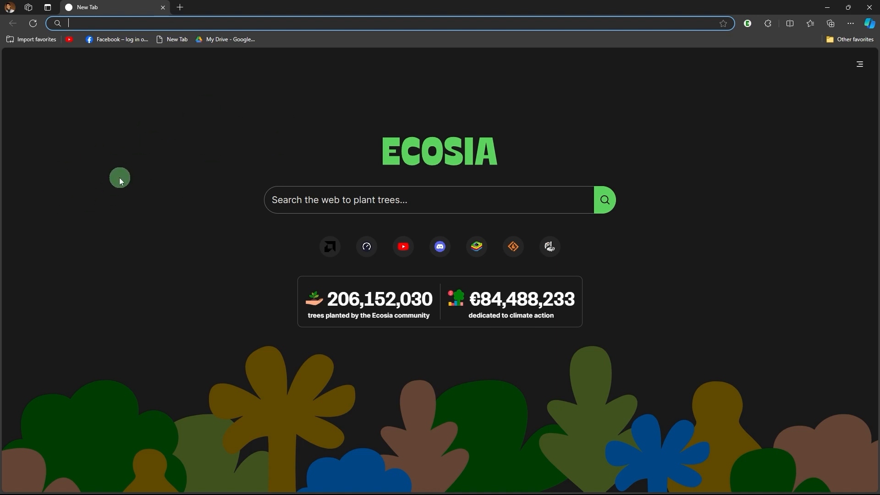
pyautogui.moveTo(277, 187)
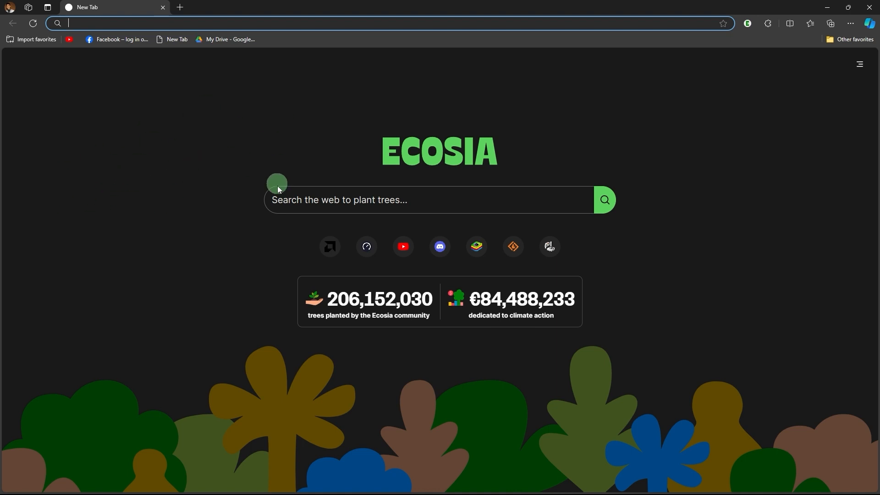
pyautogui.moveTo(107, 187)
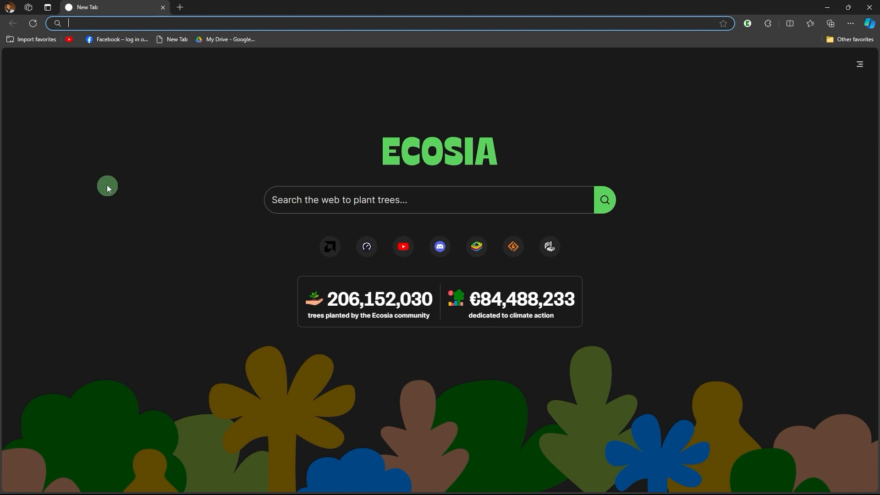
pyautogui.moveTo(115, 195)
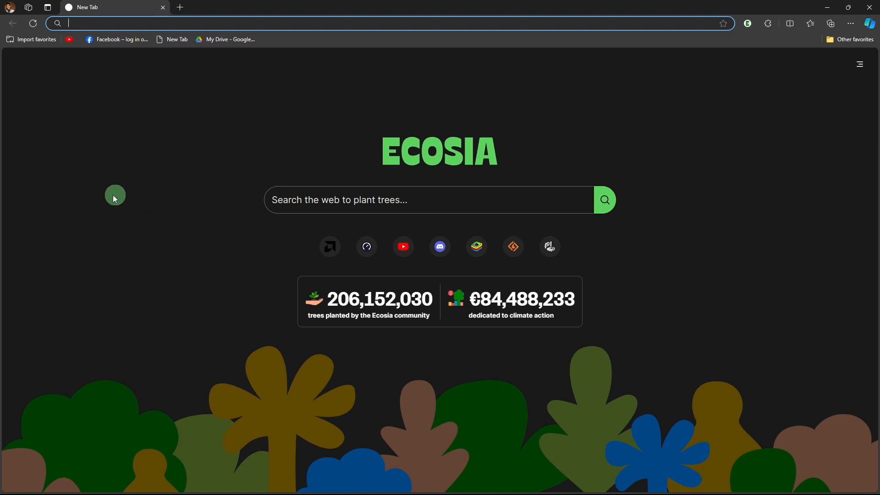
pyautogui.moveTo(177, 200)
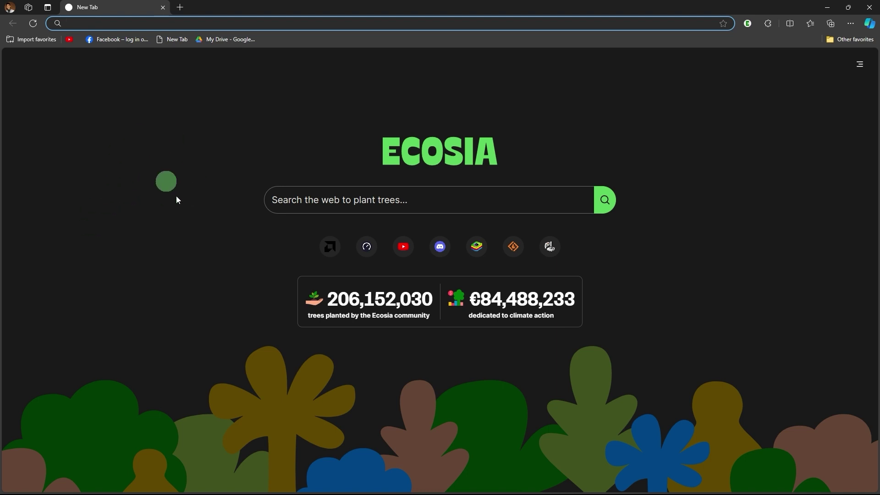
pyautogui.moveTo(256, 188)
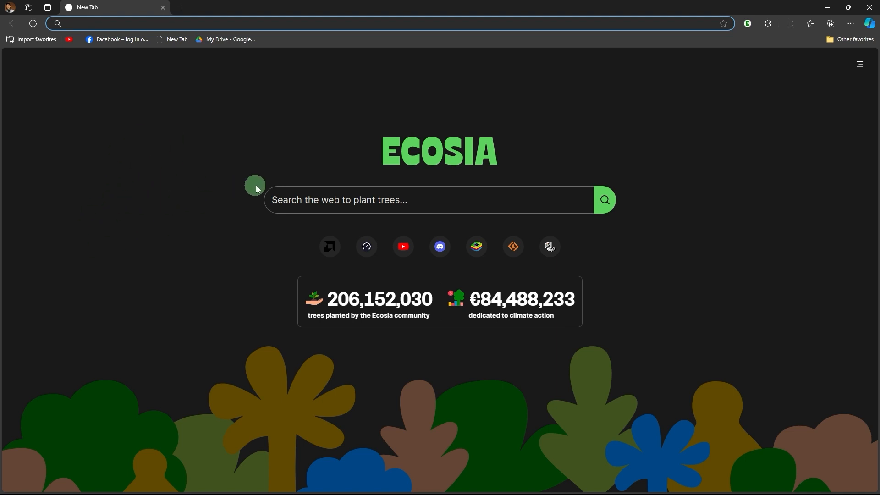
pyautogui.moveTo(192, 190)
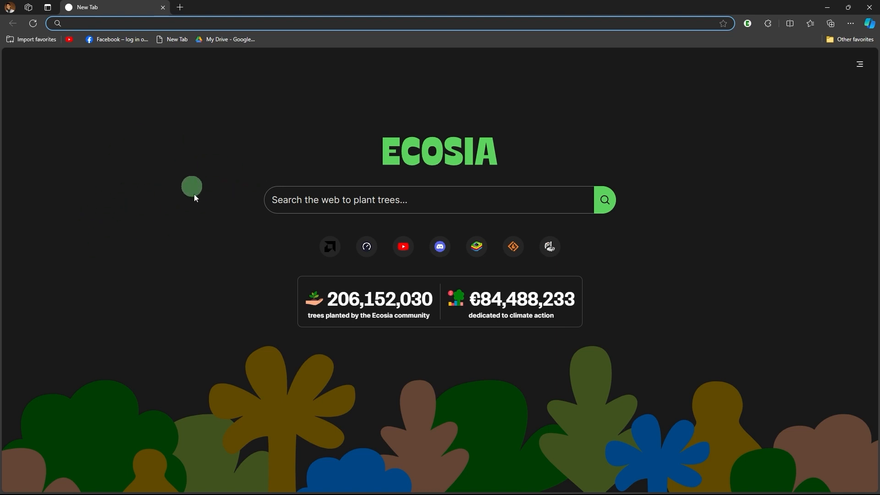
pyautogui.moveTo(165, 247)
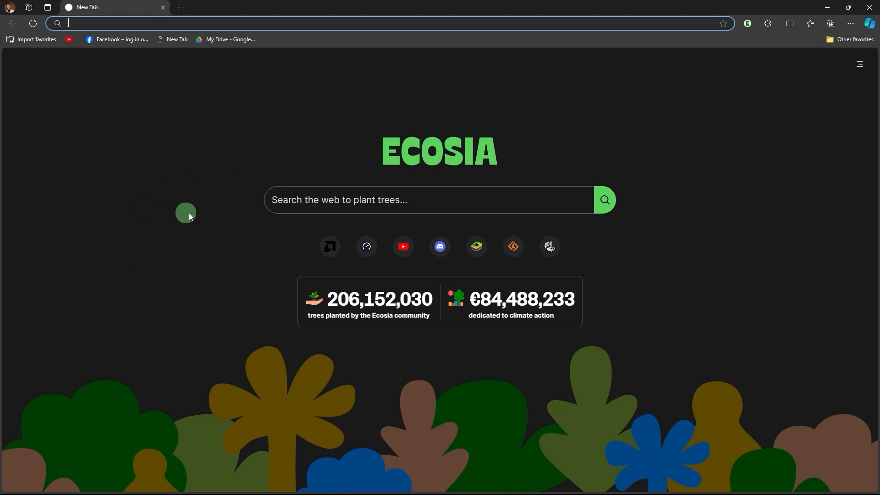
pyautogui.moveTo(195, 198)
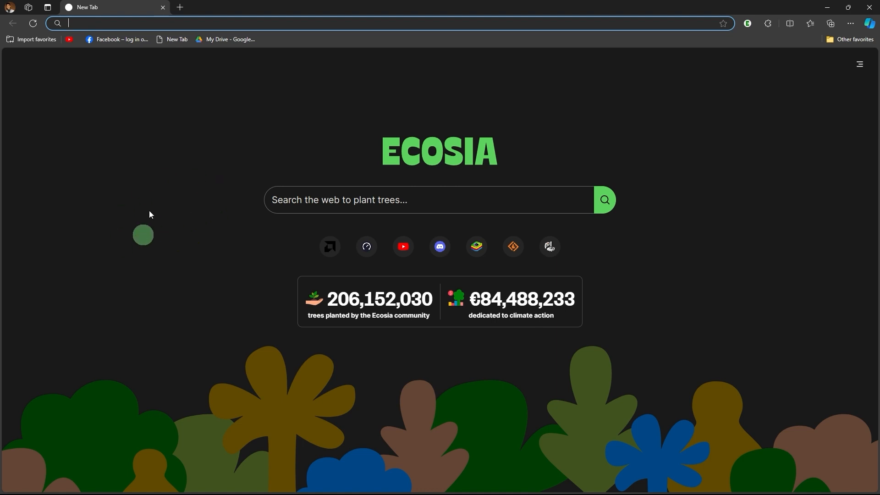
pyautogui.moveTo(130, 36)
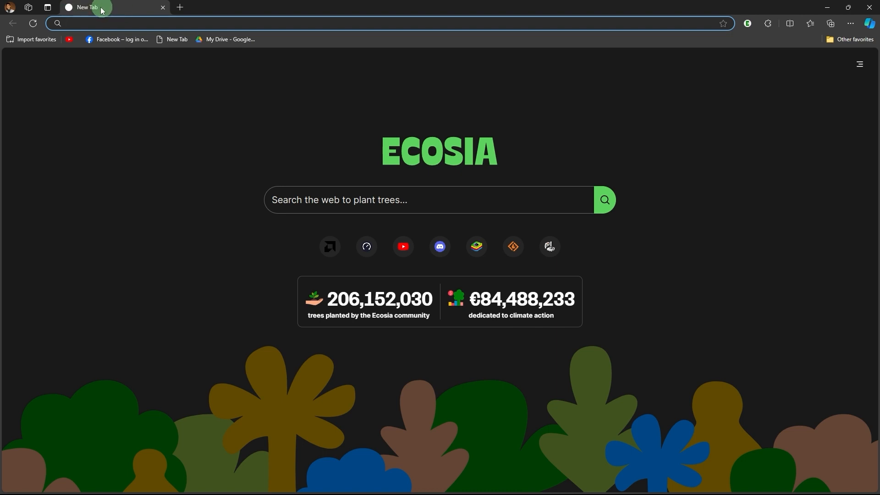
pyautogui.moveTo(801, 10)
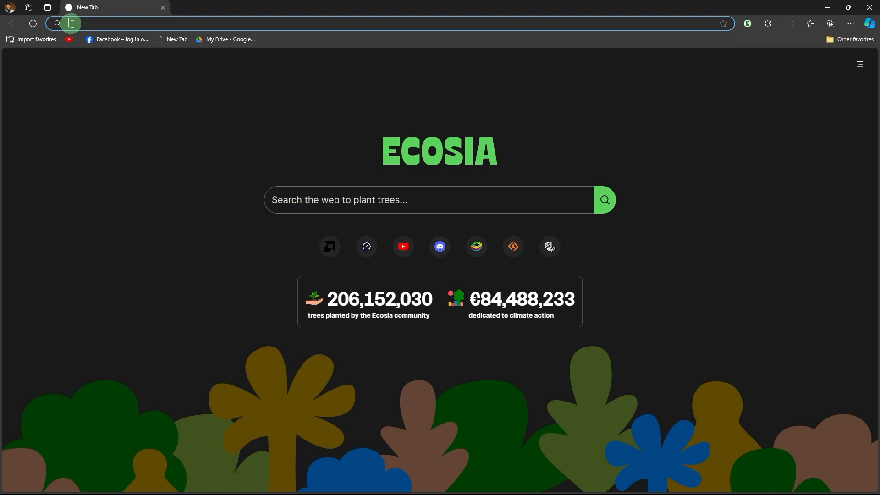
# - Search the web for 'microsoft support' and bring up the Ecosia results
pyautogui.write('micro')
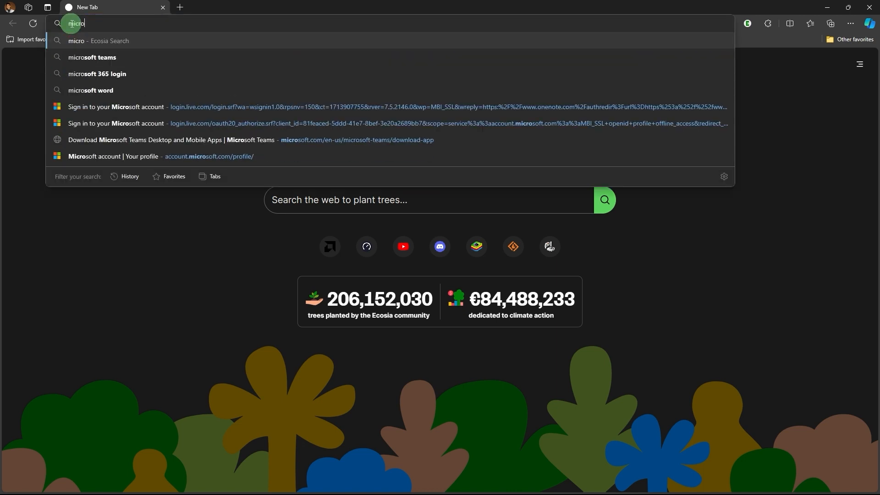
pyautogui.write('soft')
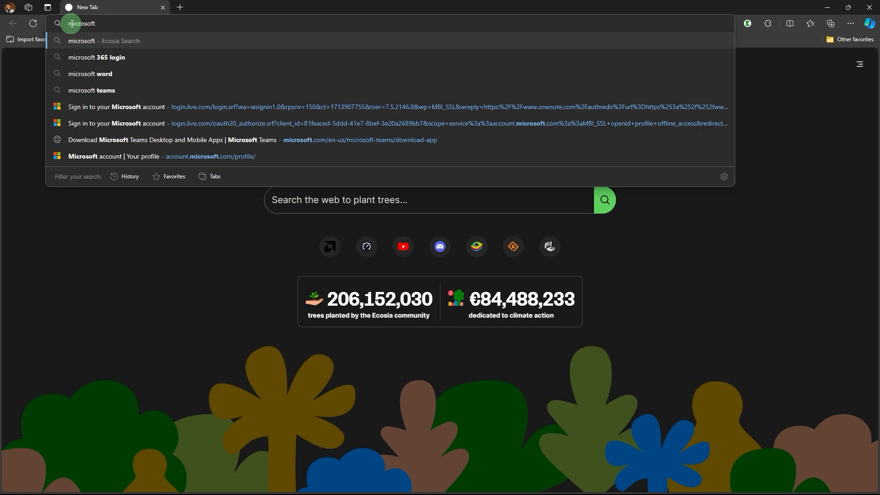
pyautogui.write('support')
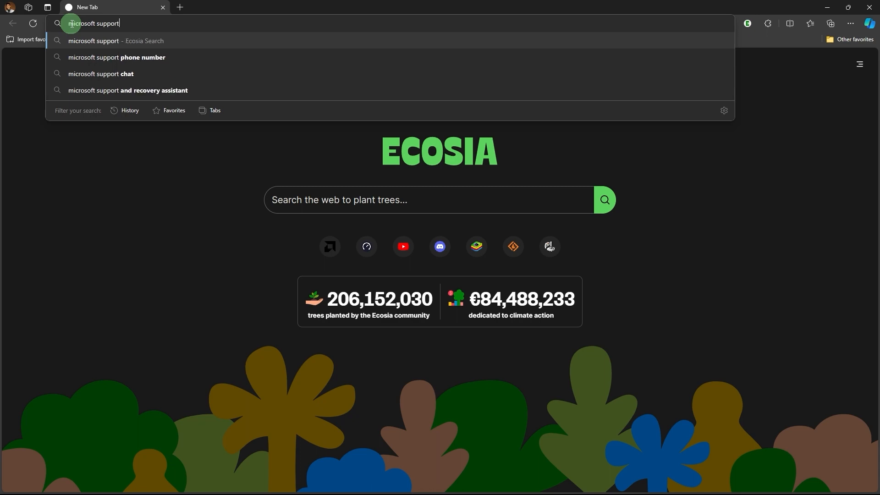
pyautogui.press('Return')
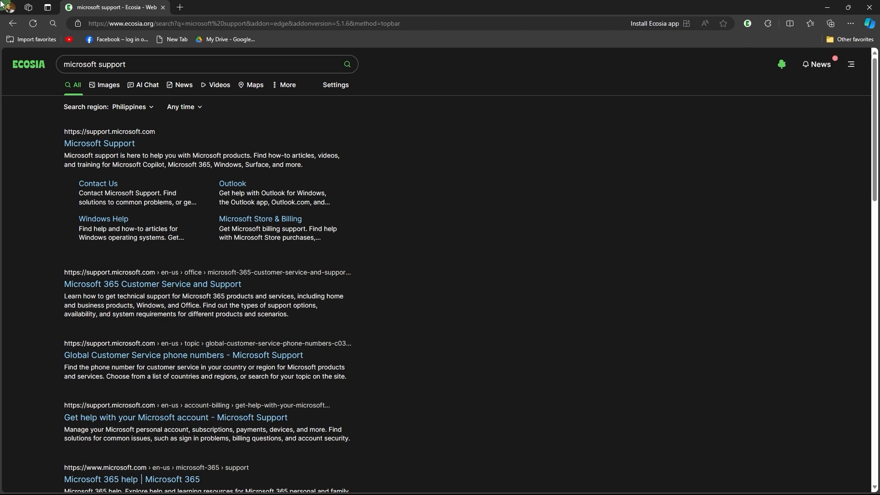
pyautogui.click(79, 64)
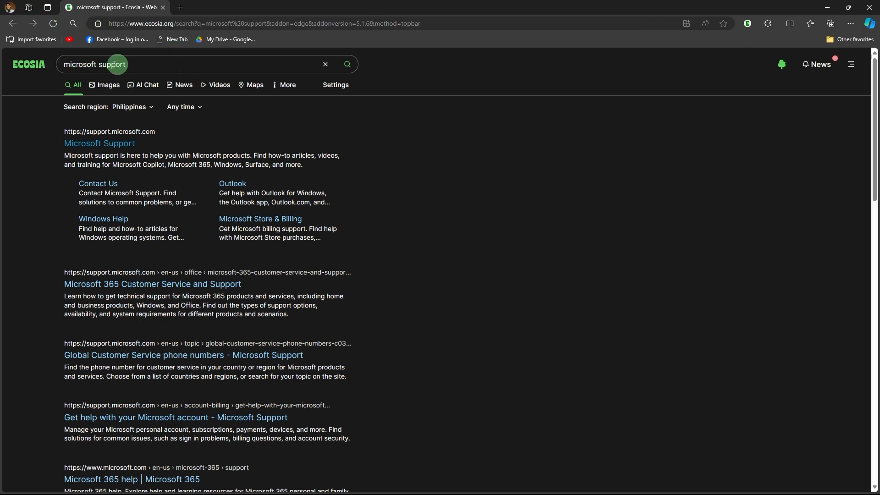
pyautogui.moveTo(214, 420)
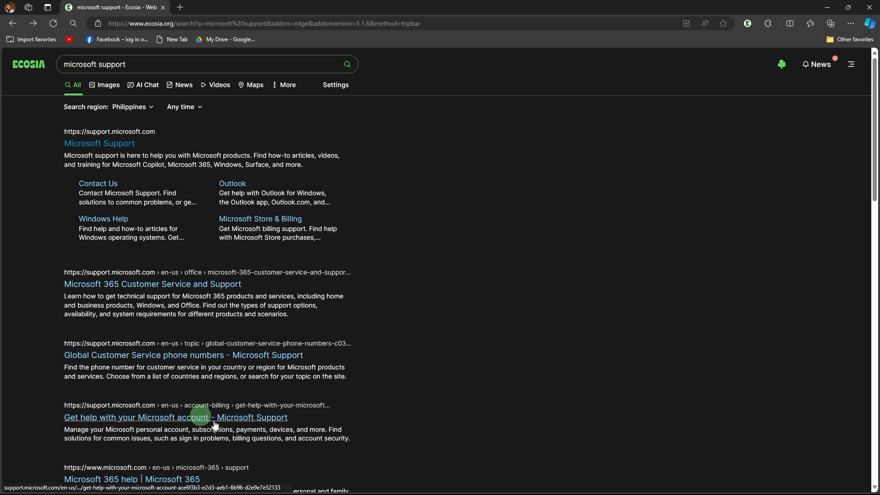
pyautogui.moveTo(99, 143)
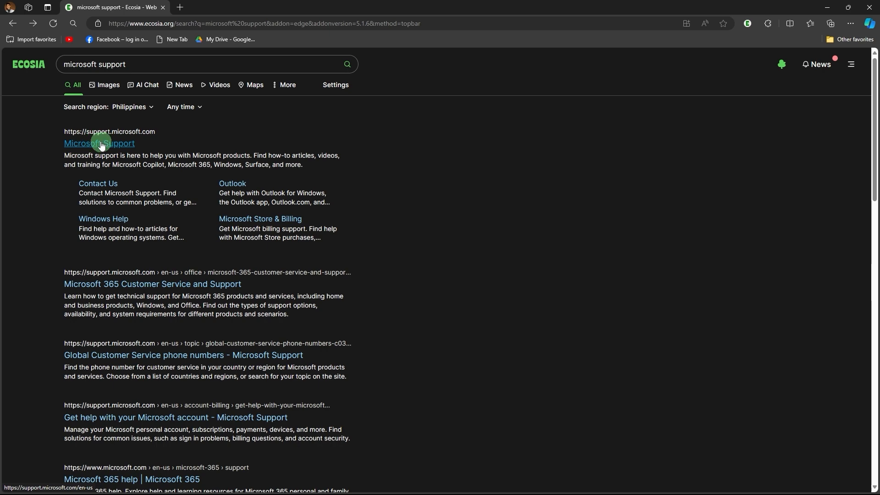
# - Open the Microsoft Support site and search it for 'export chat'
pyautogui.click(99, 143)
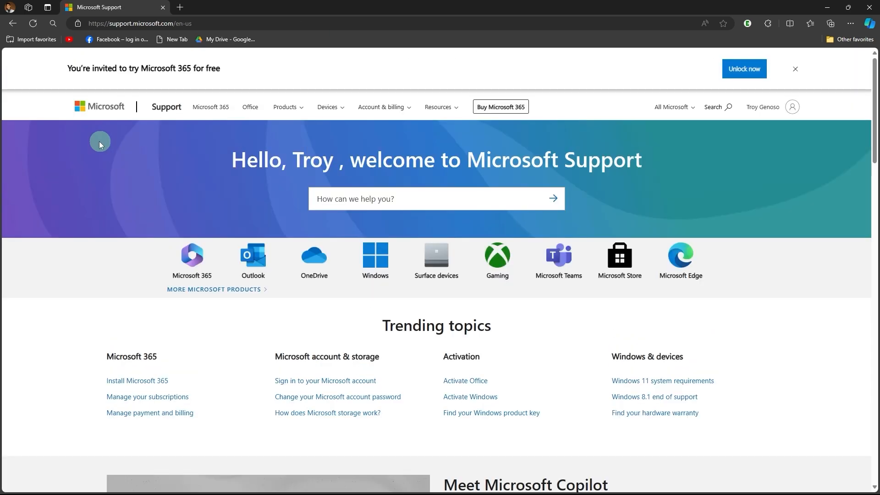
pyautogui.moveTo(792, 107)
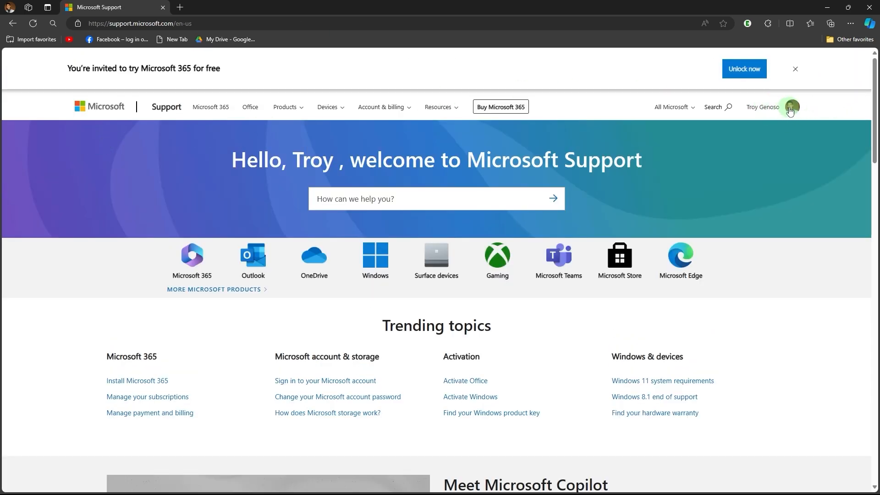
pyautogui.moveTo(791, 108)
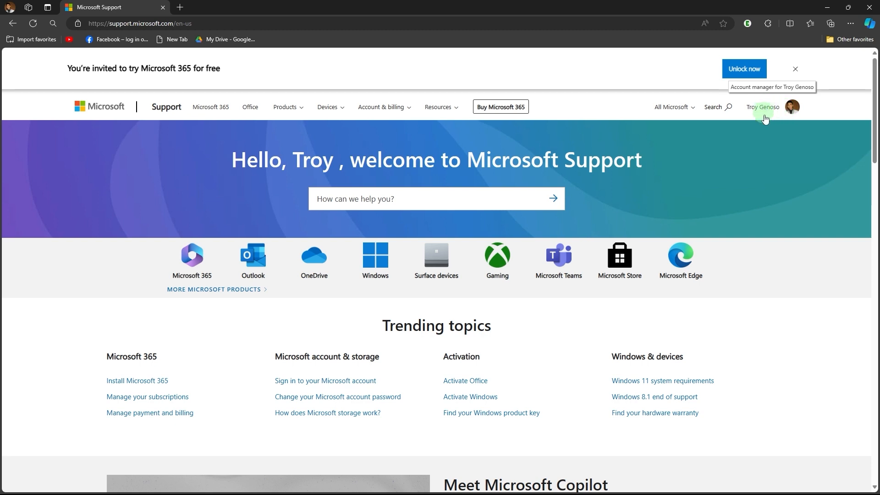
pyautogui.moveTo(836, 63)
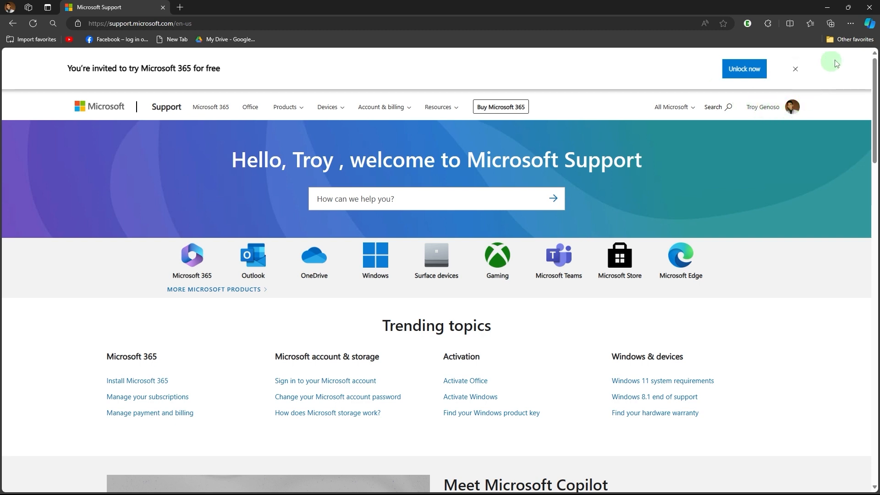
pyautogui.moveTo(762, 107)
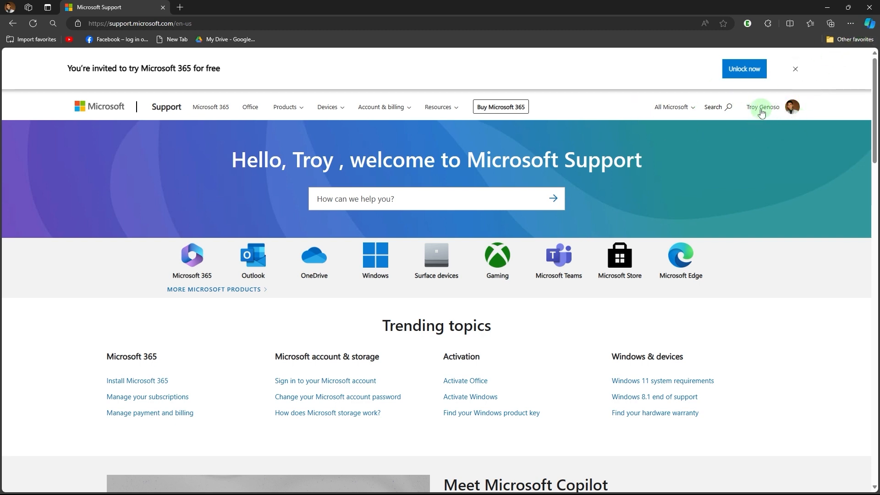
pyautogui.moveTo(777, 112)
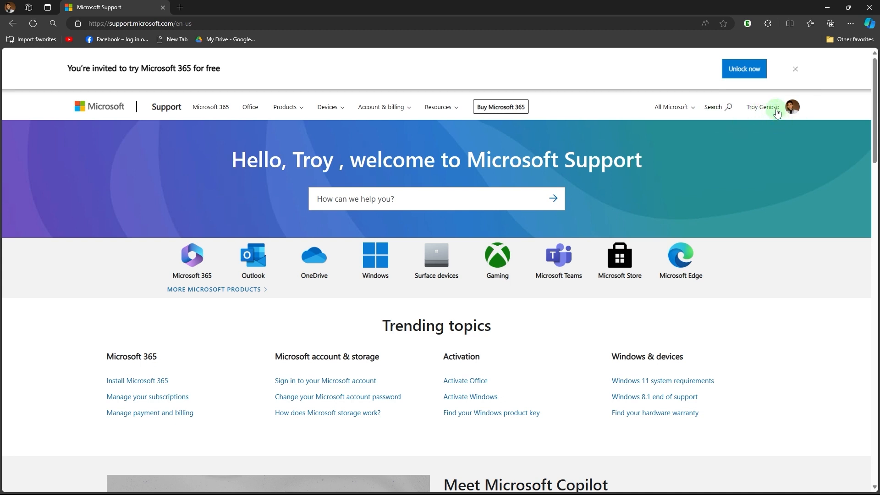
pyautogui.moveTo(762, 107)
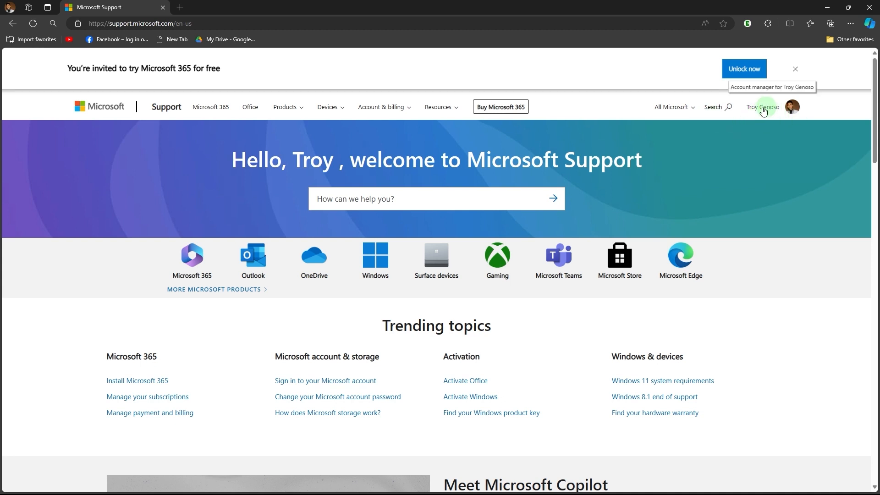
pyautogui.moveTo(768, 118)
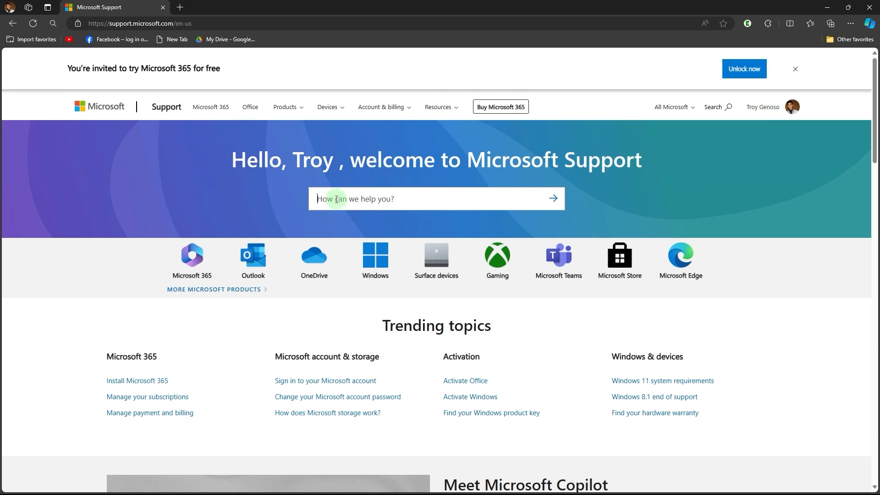
pyautogui.write('e')
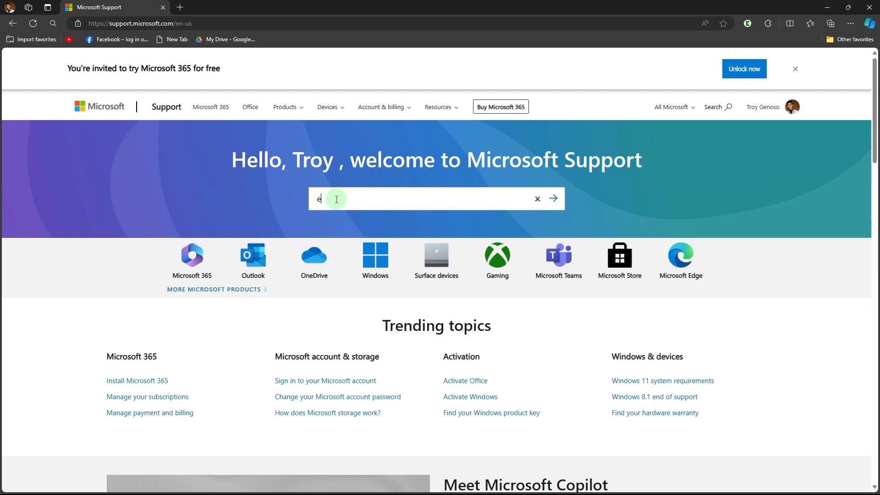
pyautogui.write('xport chat')
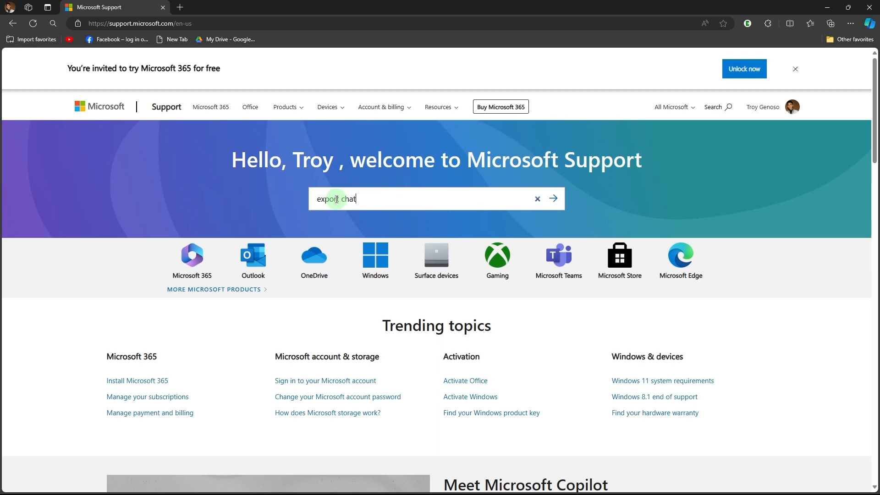
pyautogui.click(553, 198)
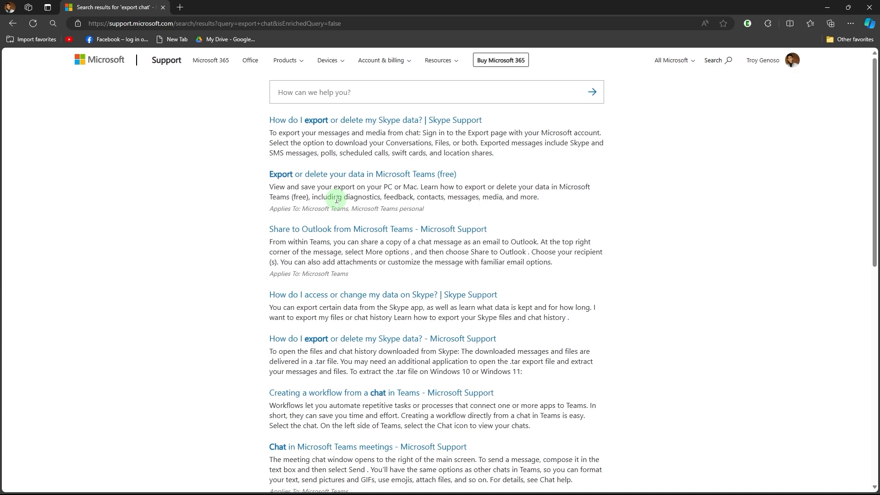
pyautogui.moveTo(312, 177)
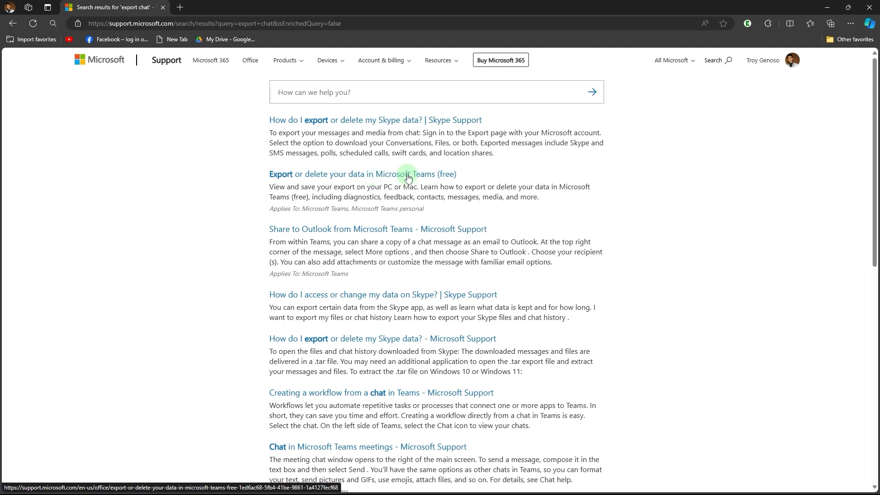
pyautogui.moveTo(350, 175)
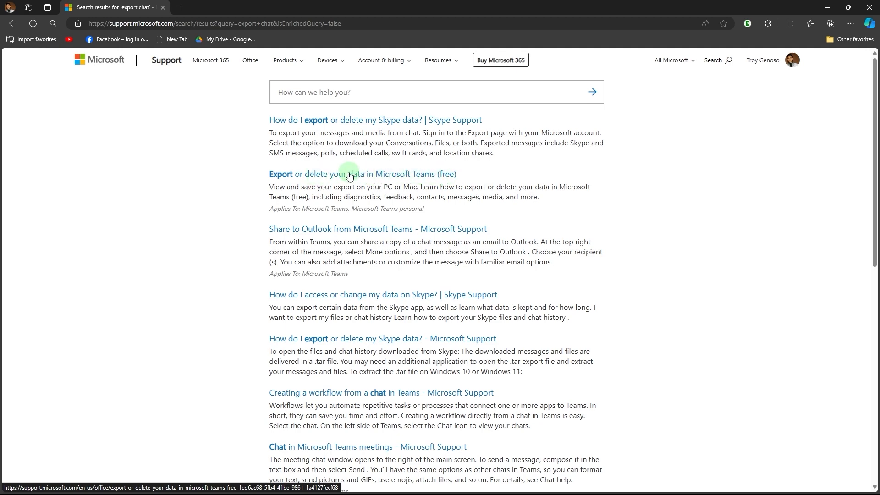
# - Open the 'Export or delete your data in Microsoft Teams (free)' article
pyautogui.click(363, 174)
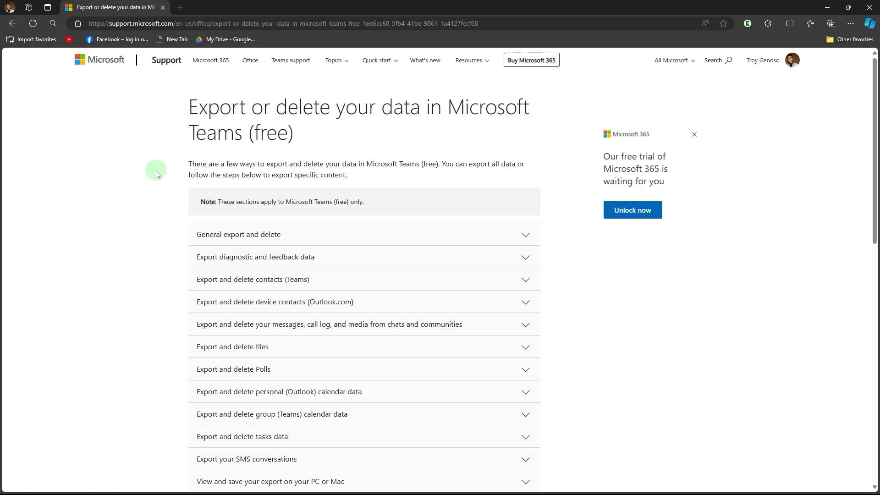
pyautogui.moveTo(340, 205)
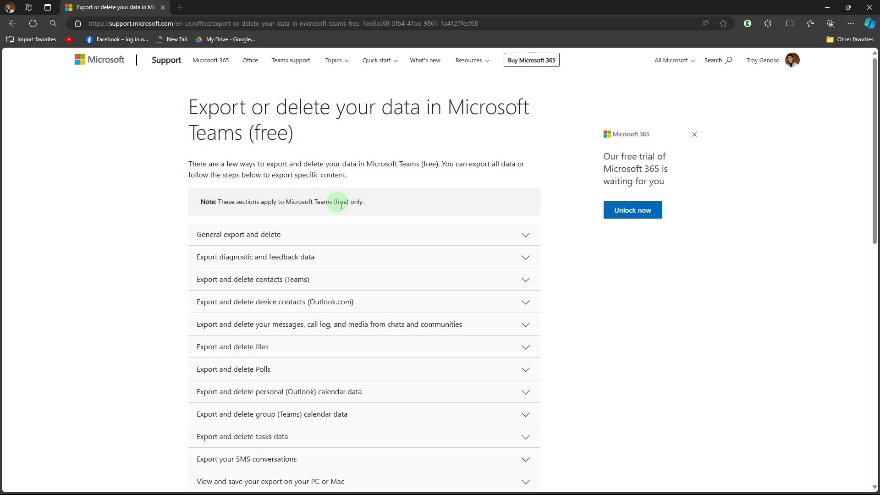
pyautogui.moveTo(273, 330)
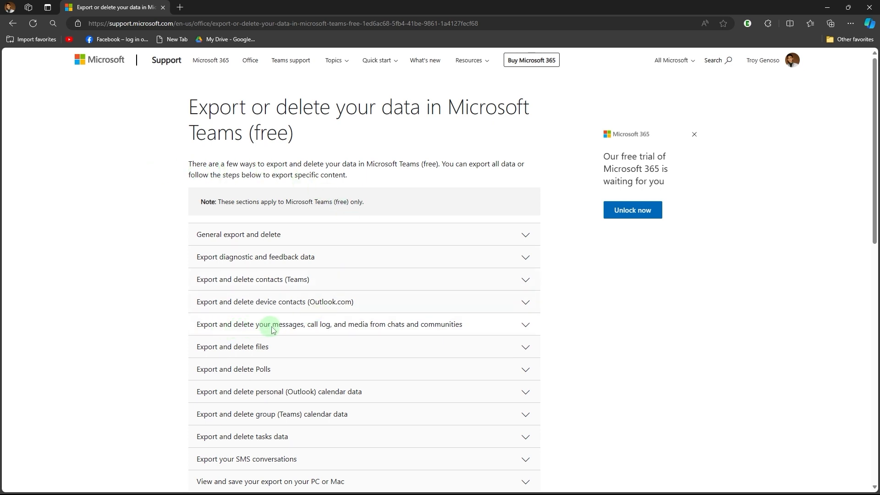
pyautogui.moveTo(526, 327)
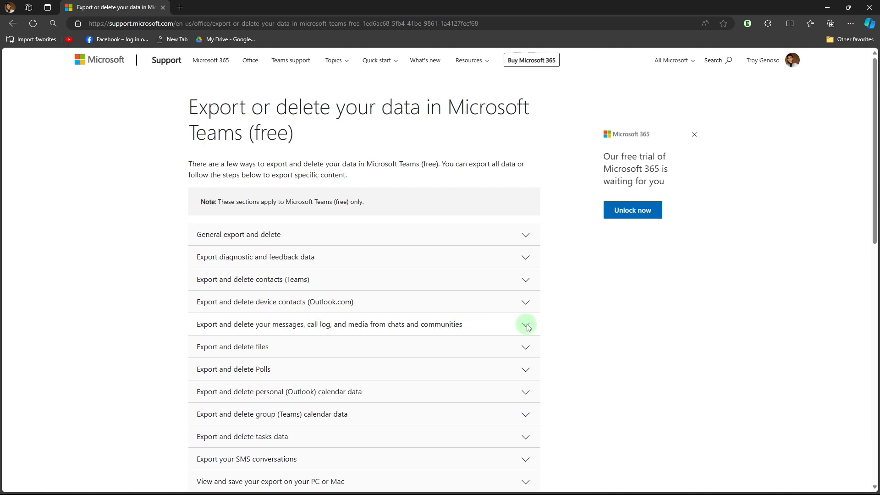
# - Expand the chats and communities export section and follow its Export page link
pyautogui.click(526, 328)
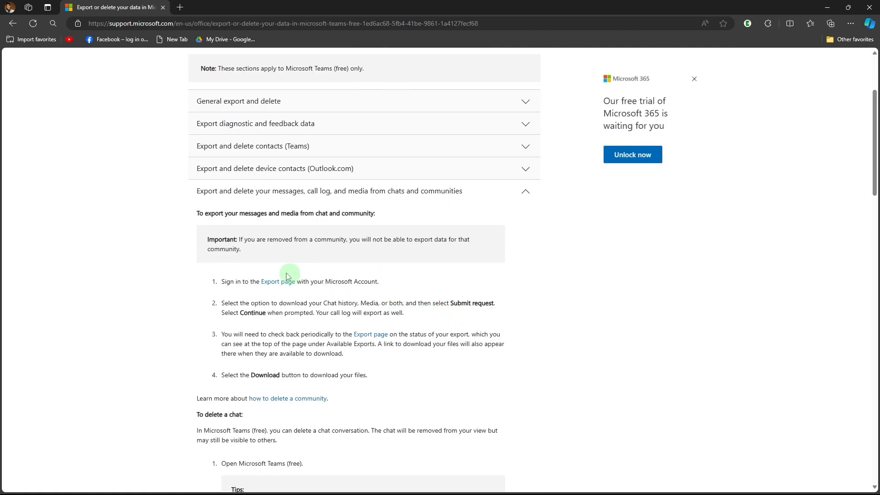
pyautogui.moveTo(278, 282)
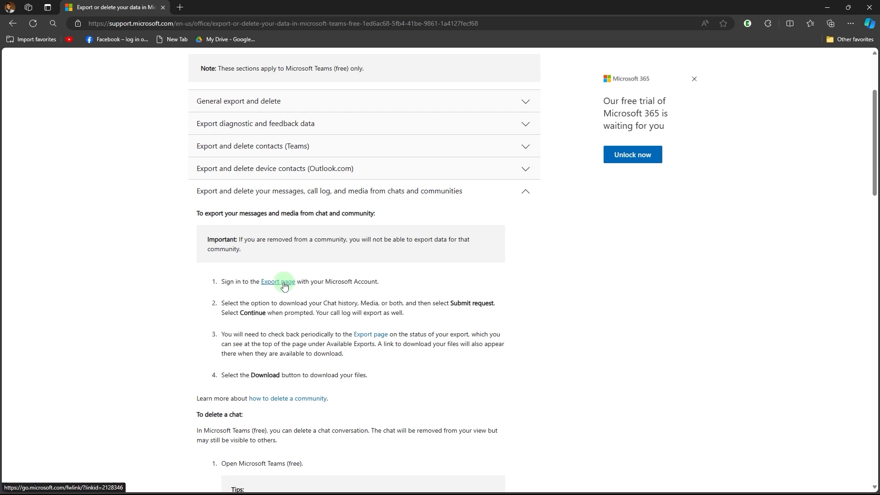
pyautogui.click(277, 281)
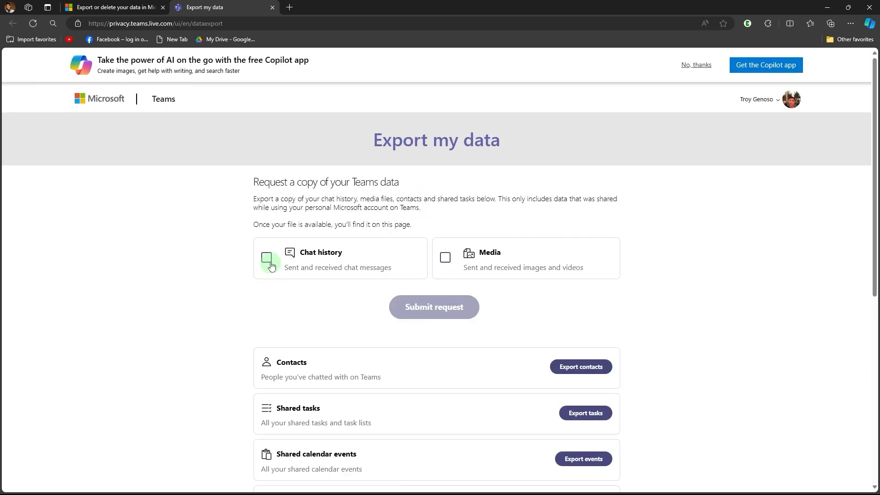
# - Select Chat history and submit the export request
pyautogui.click(265, 257)
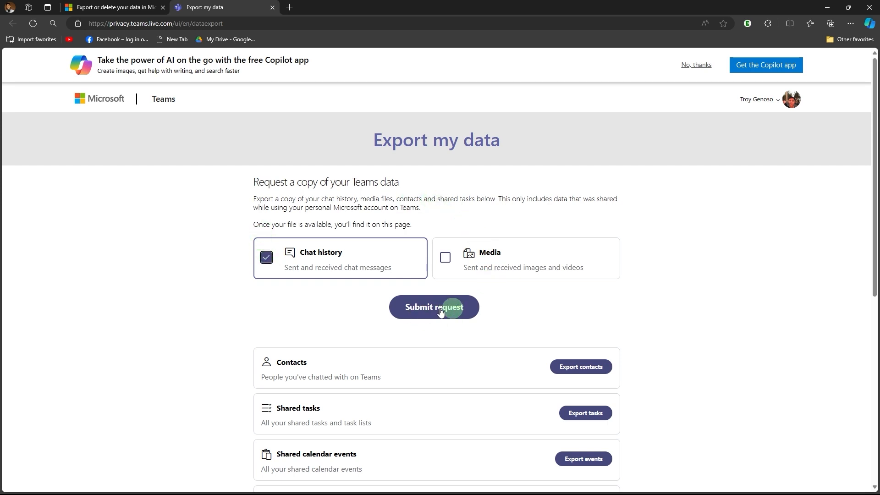
pyautogui.click(266, 258)
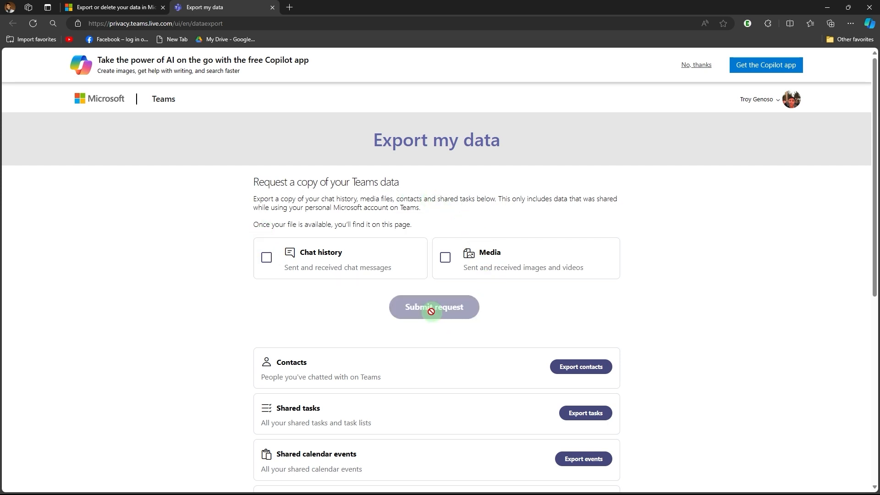
# - Dismiss the 'Your export is being prepared' dialog to see the pending export listed
pyautogui.click(433, 307)
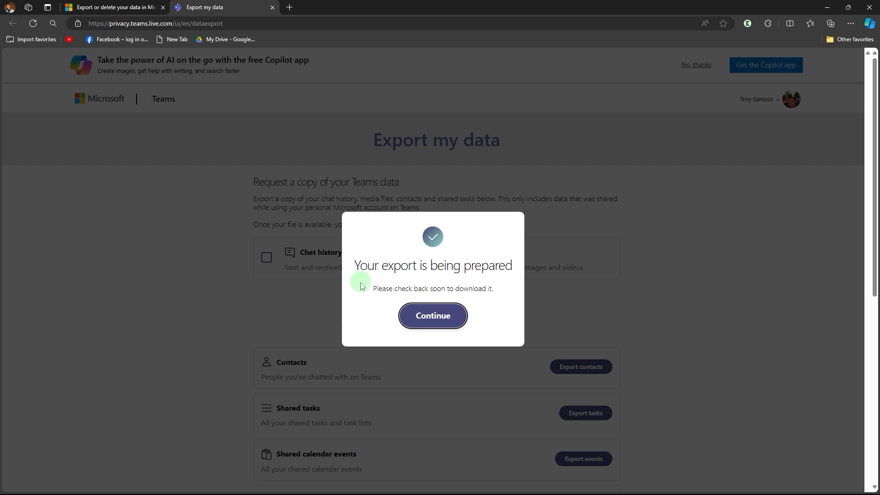
pyautogui.moveTo(397, 284)
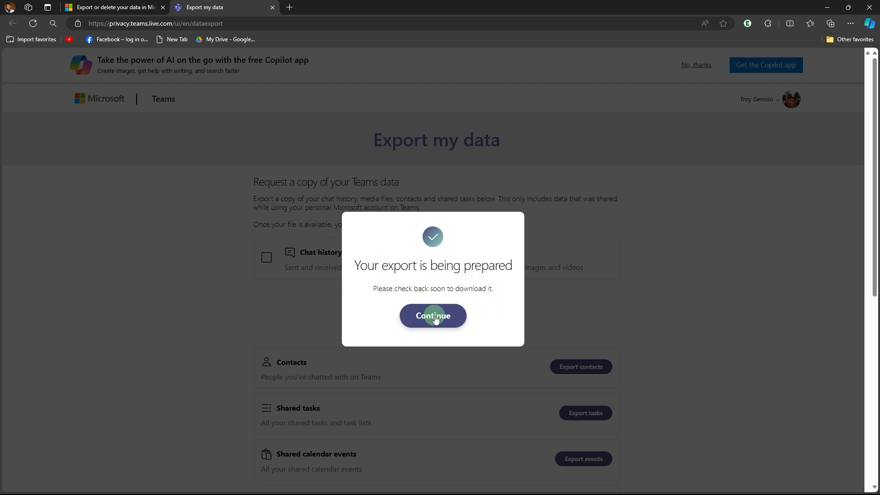
pyautogui.click(432, 315)
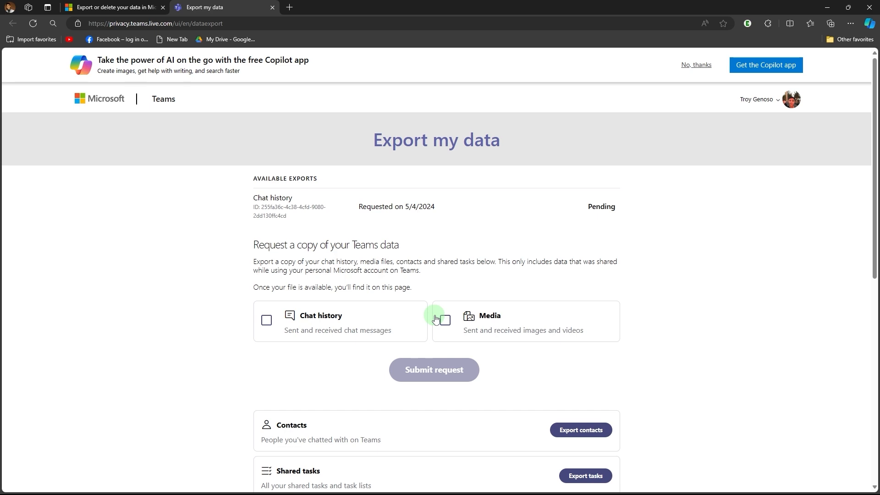
pyautogui.moveTo(522, 187)
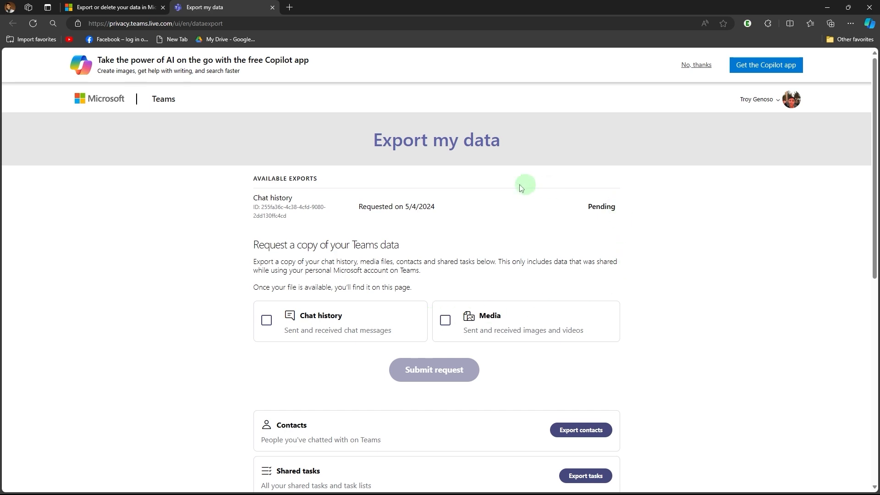
pyautogui.moveTo(623, 234)
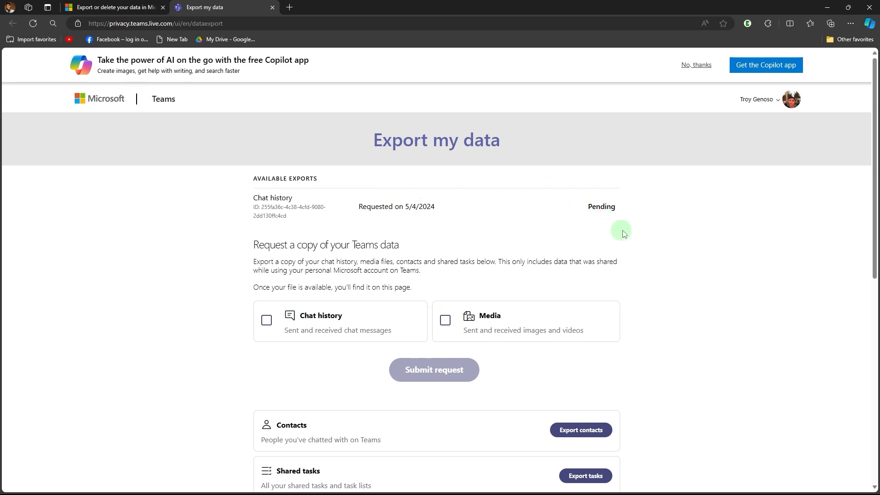